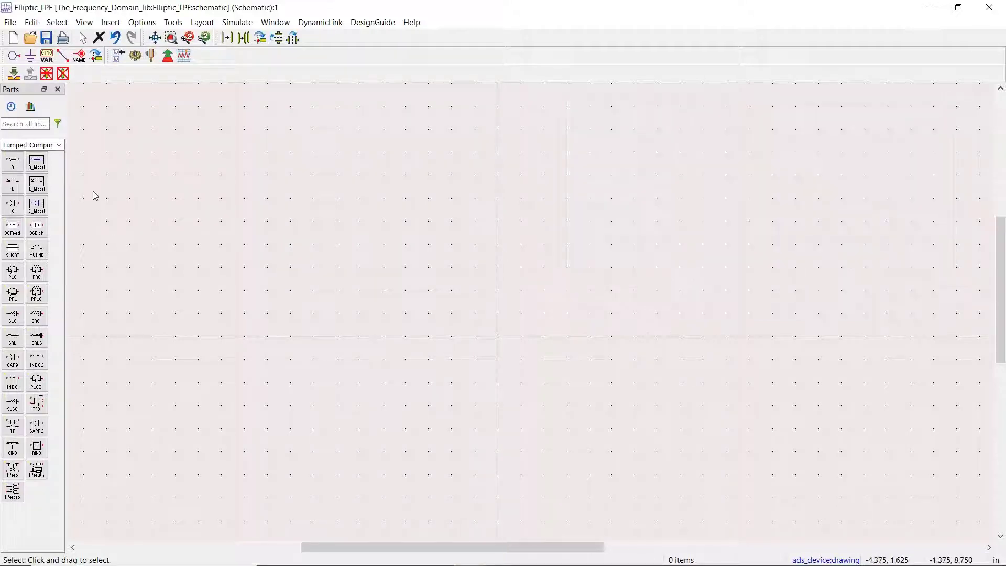
- Place a grounded 50 Ohm Term1 port, then bring up the TLines-Microstrip palette
{"action": "left_click", "coordinate": [58, 145]}
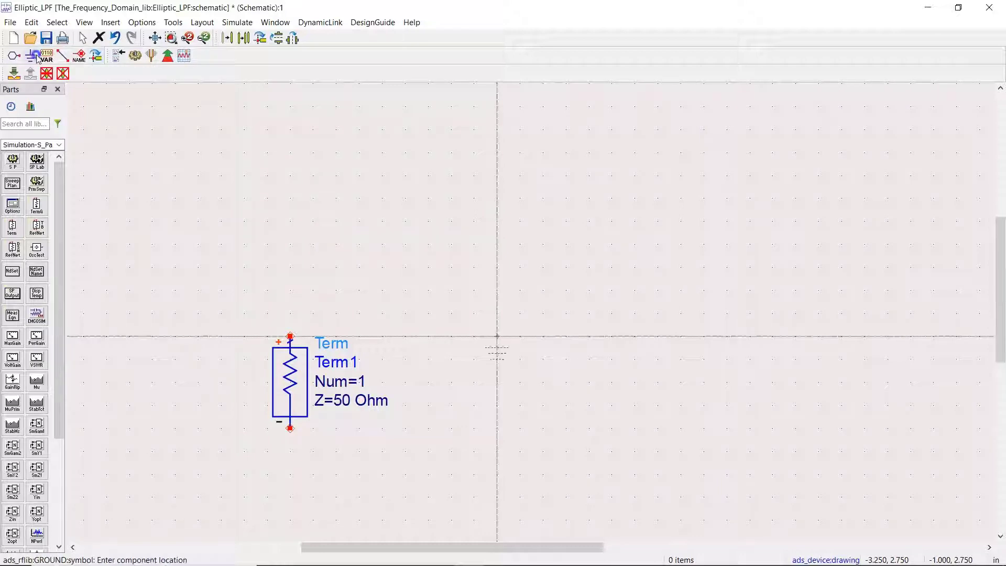
{"action": "right_click", "coordinate": [380, 243]}
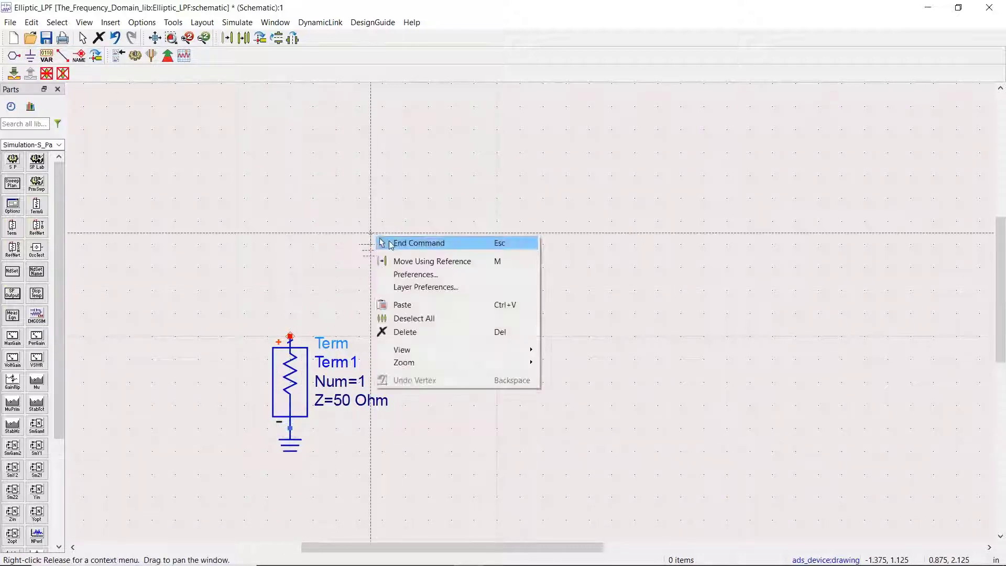
{"action": "left_click", "coordinate": [58, 145]}
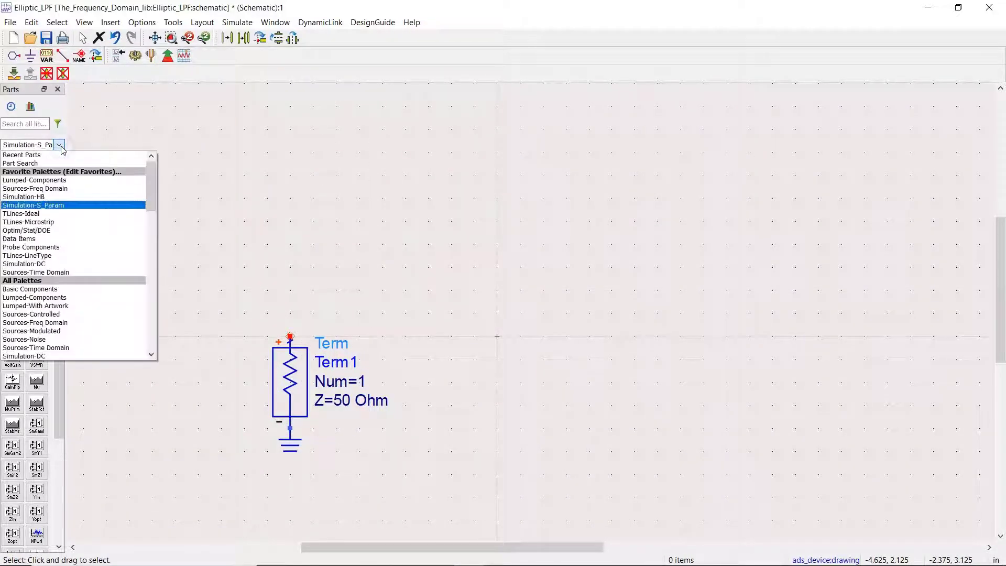
{"action": "left_click", "coordinate": [28, 223]}
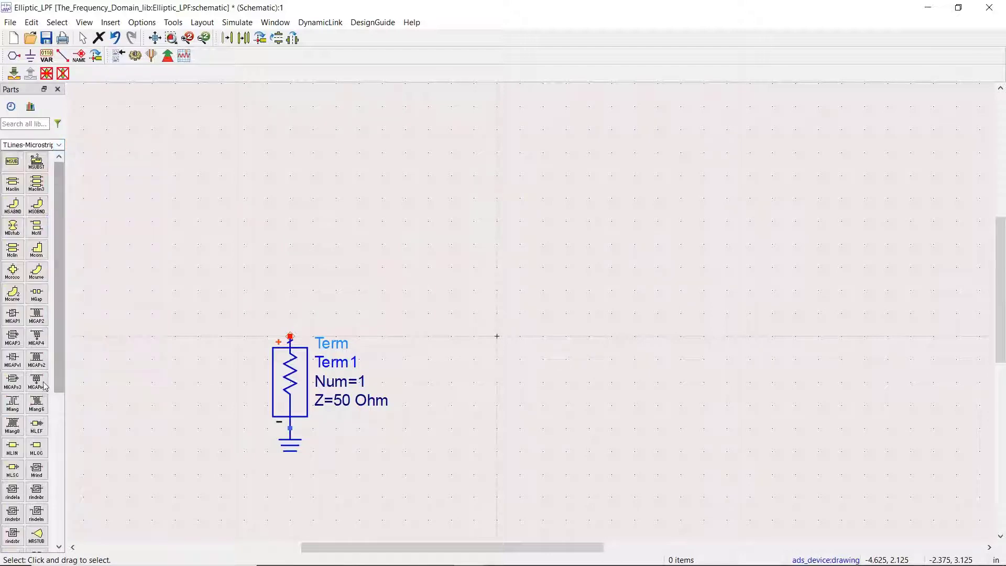
- Build the MLIN, MSTEP, MTEE_ADS and MLOC filter chain using variable W/L, plus MSUB
{"action": "left_click", "coordinate": [12, 448]}
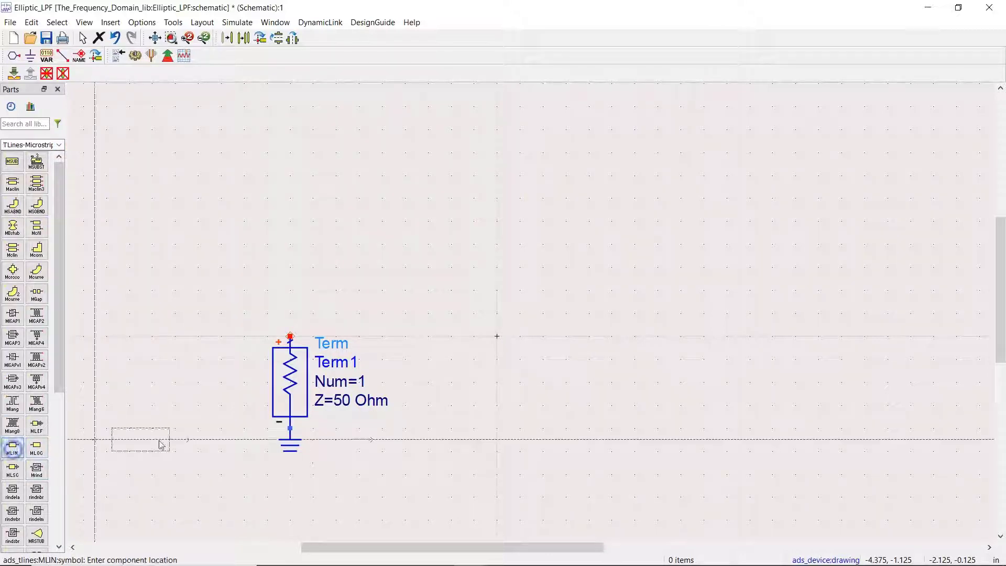
{"action": "left_click", "coordinate": [374, 253]}
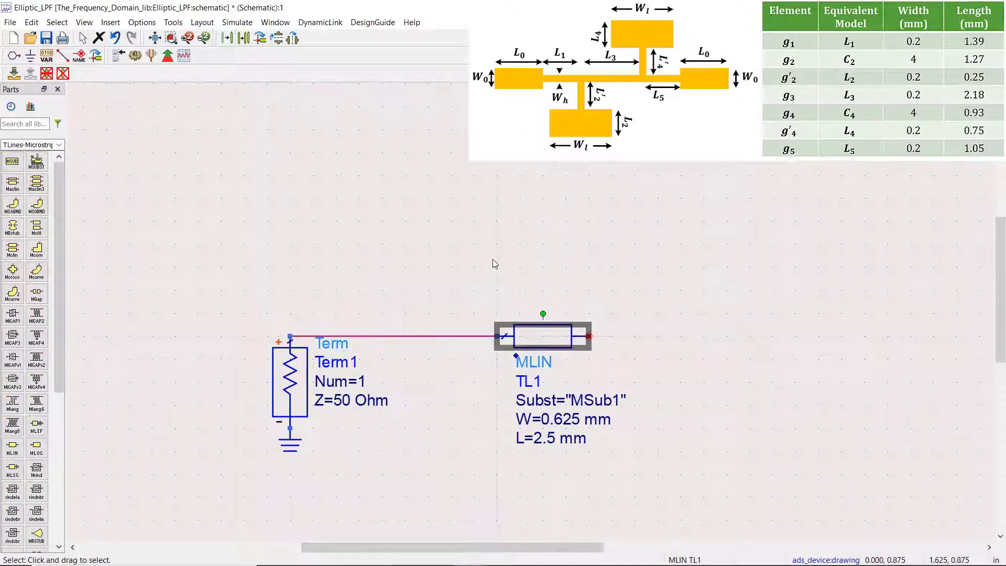
{"action": "double_click", "coordinate": [551, 437]}
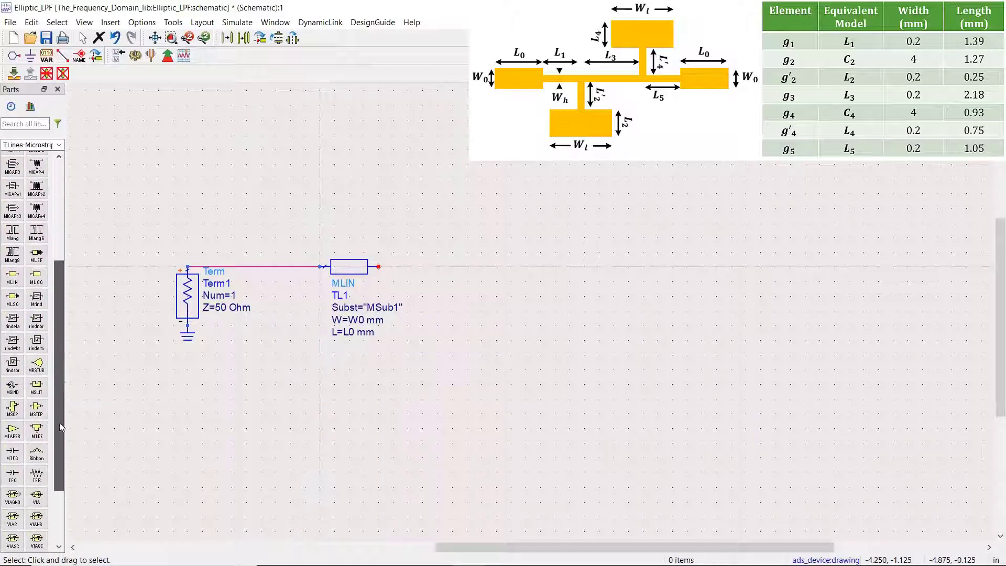
{"action": "left_click", "coordinate": [474, 265]}
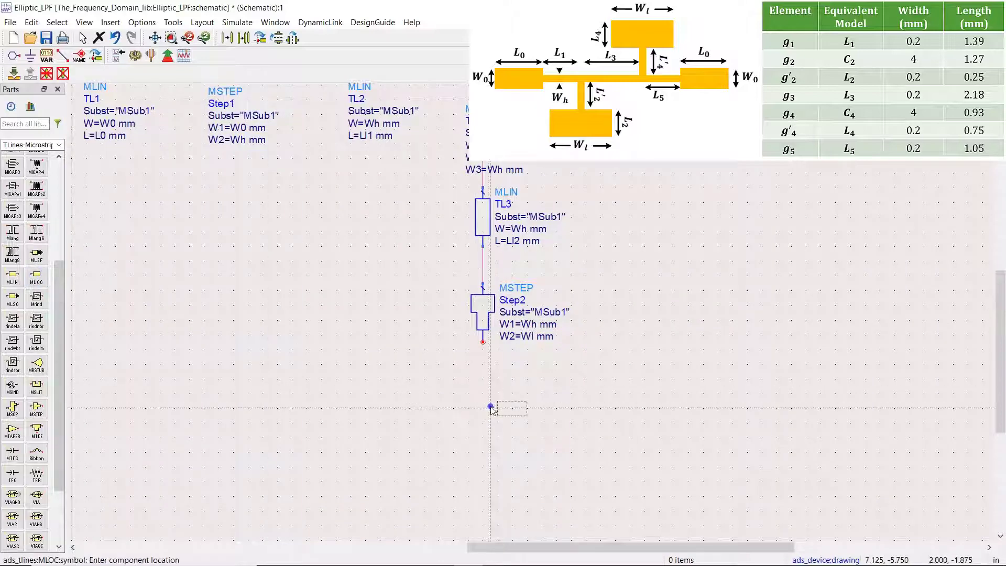
{"action": "left_click", "coordinate": [483, 406]}
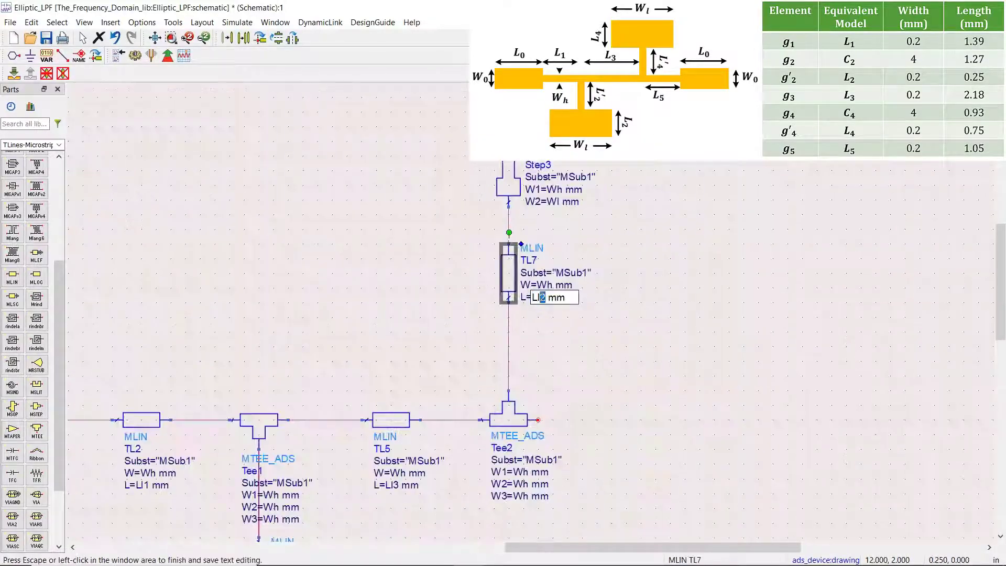
{"action": "scroll", "scroll_direction": "down", "scroll_amount": 3}
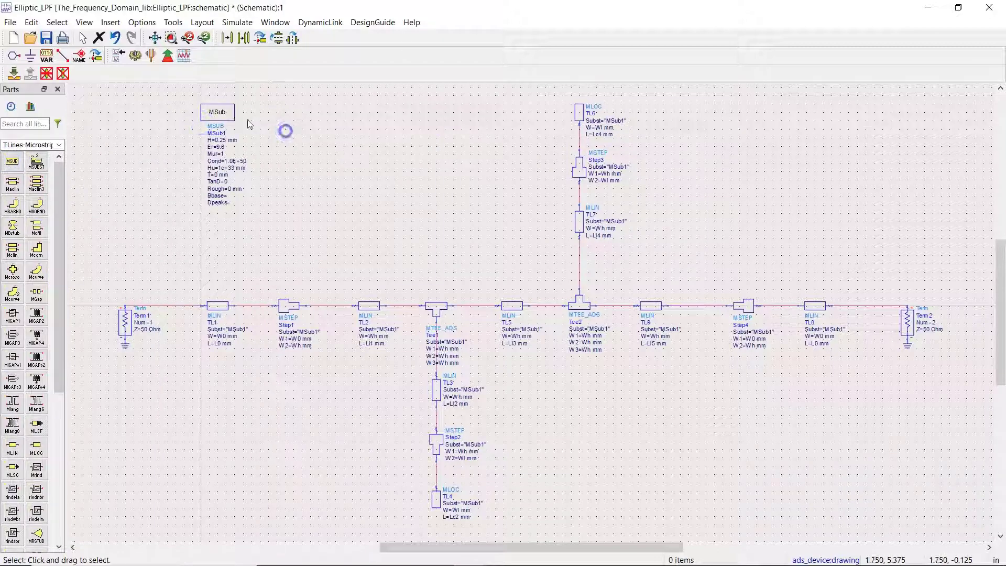
- Give MSub1 H=0.508 mm, Er=3.55, Cond=5.8e7, T=18 um and TanD=0.0027
{"action": "double_click", "coordinate": [217, 112]}
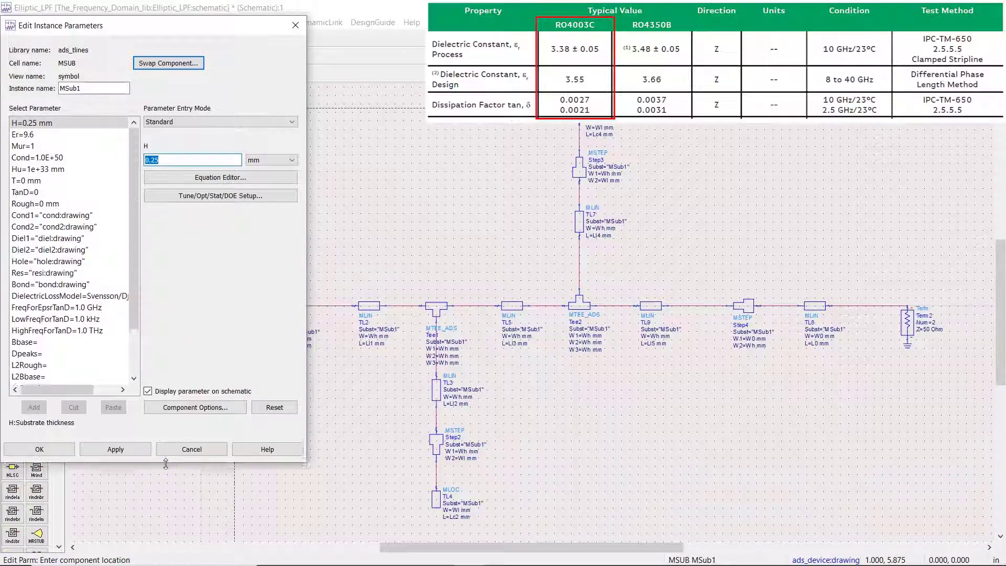
{"action": "left_click", "coordinate": [24, 134]}
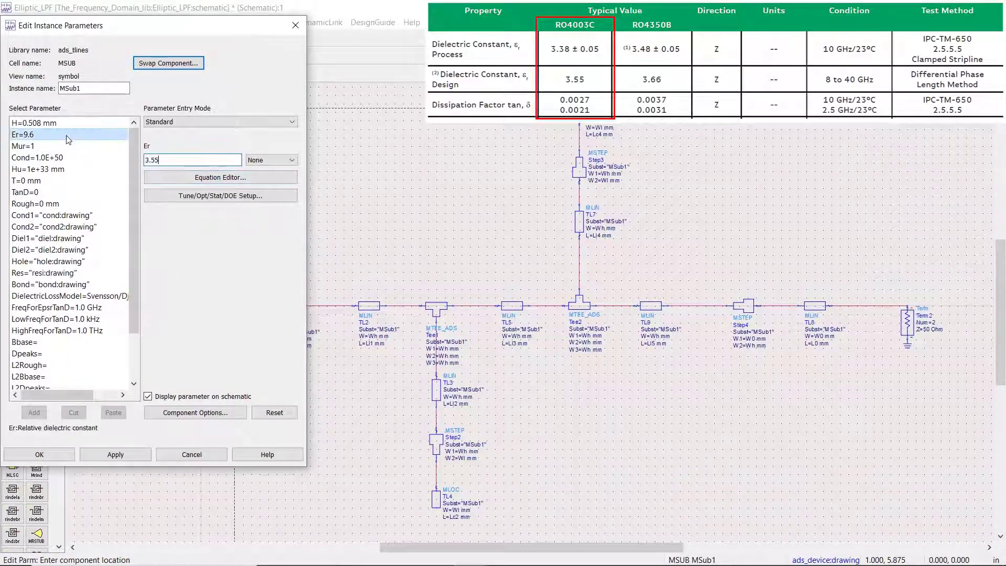
{"action": "left_click", "coordinate": [26, 180]}
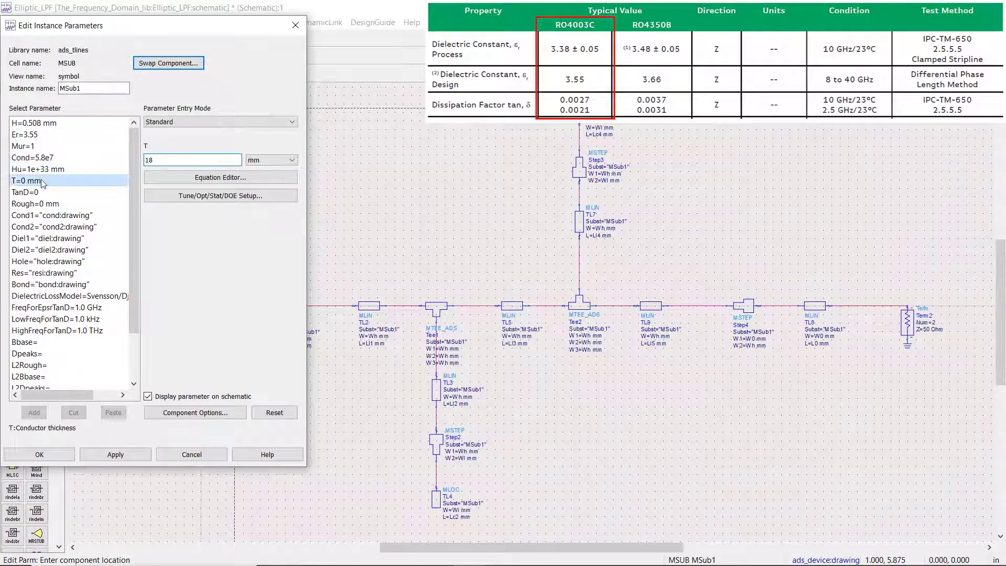
{"action": "left_click", "coordinate": [26, 191]}
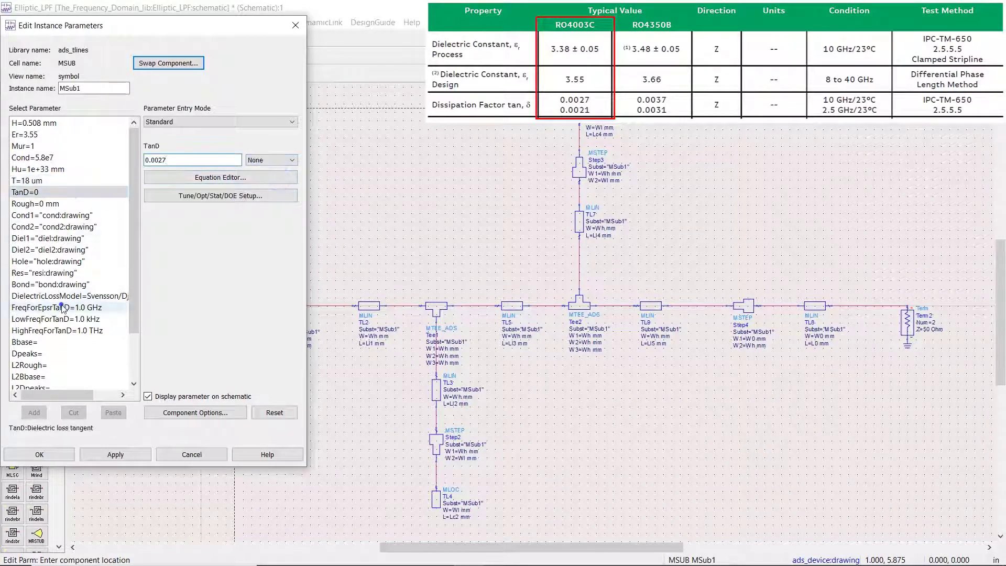
{"action": "left_click", "coordinate": [38, 455]}
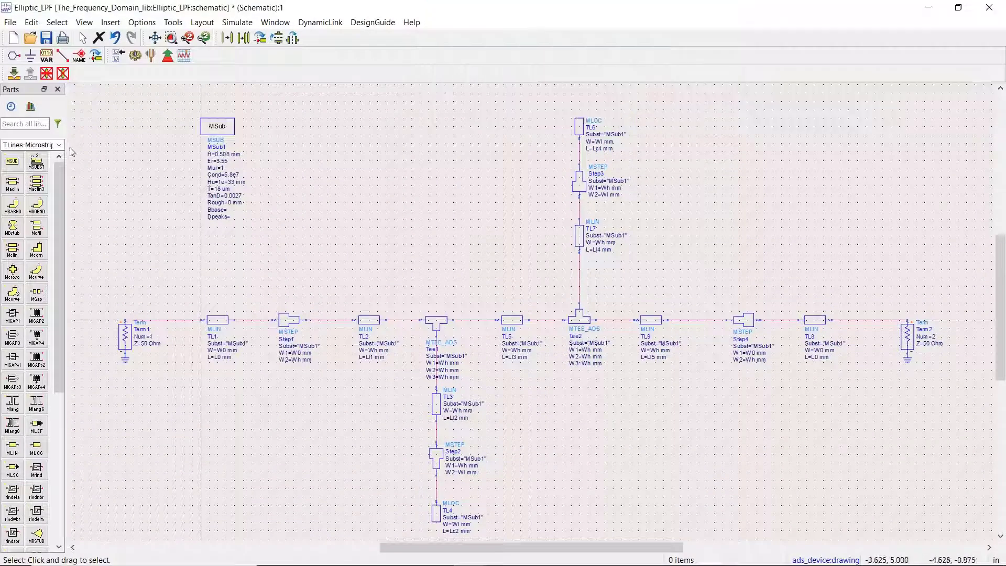
- Add an SP1 controller sweeping 0.01–30 GHz in 0.01 GHz steps and a VAR1 block
{"action": "left_click", "coordinate": [58, 145]}
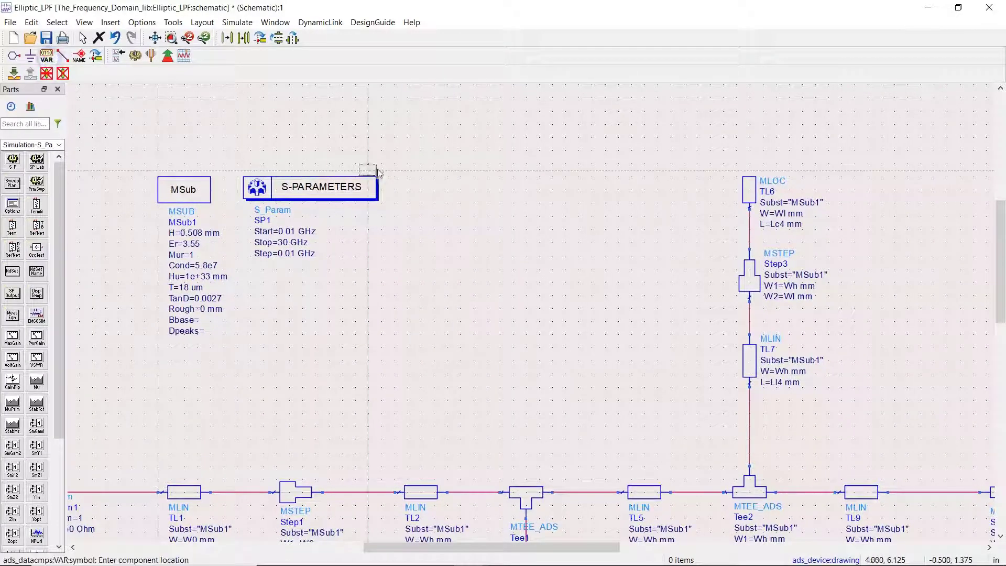
{"action": "left_click", "coordinate": [470, 152]}
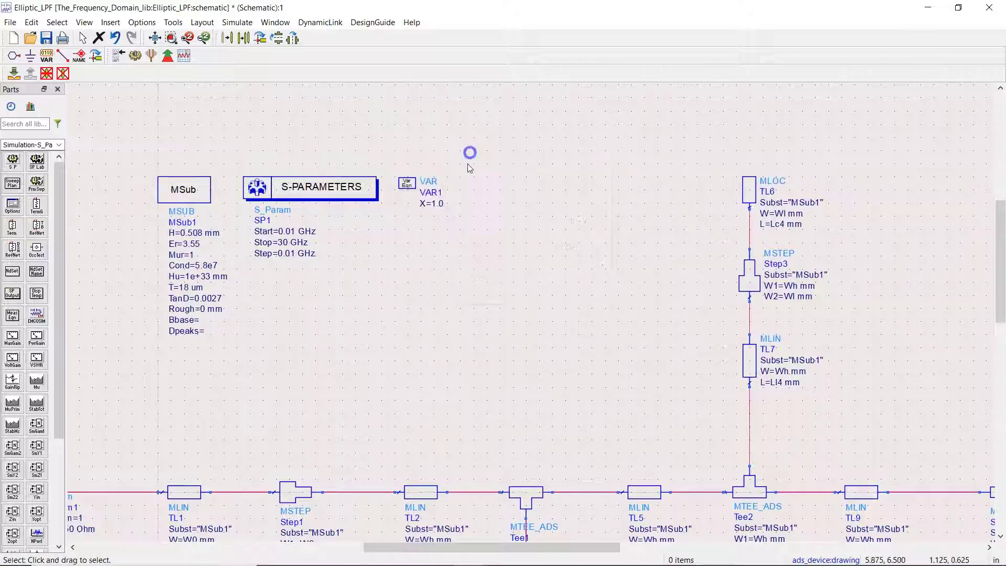
- Define widths W0=1.12, Wh=0.2 and Wl=4 in VAR1
{"action": "double_click", "coordinate": [406, 183]}
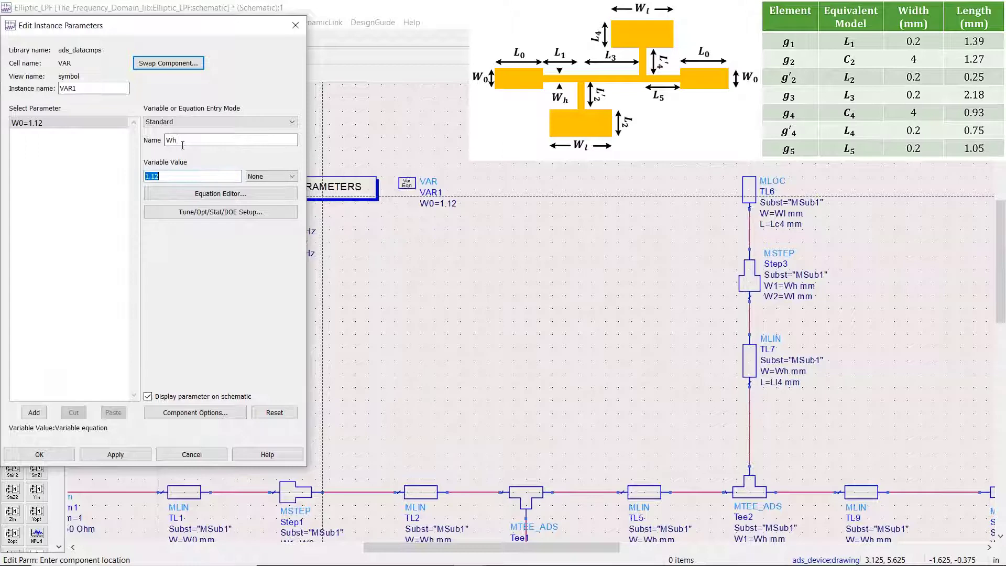
{"action": "left_click", "coordinate": [32, 412]}
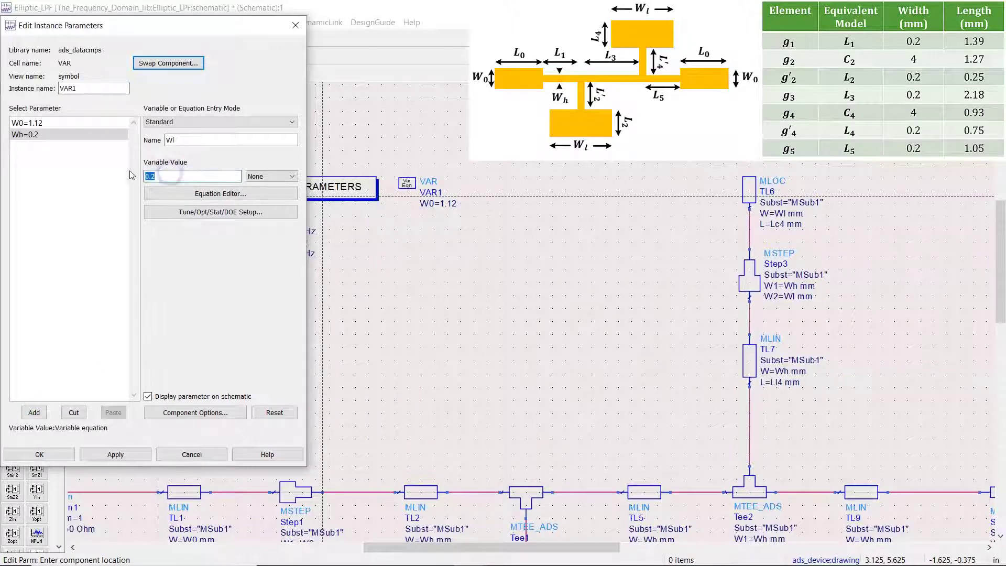
{"action": "left_click", "coordinate": [38, 454]}
{"action": "type", "text": "L1"}
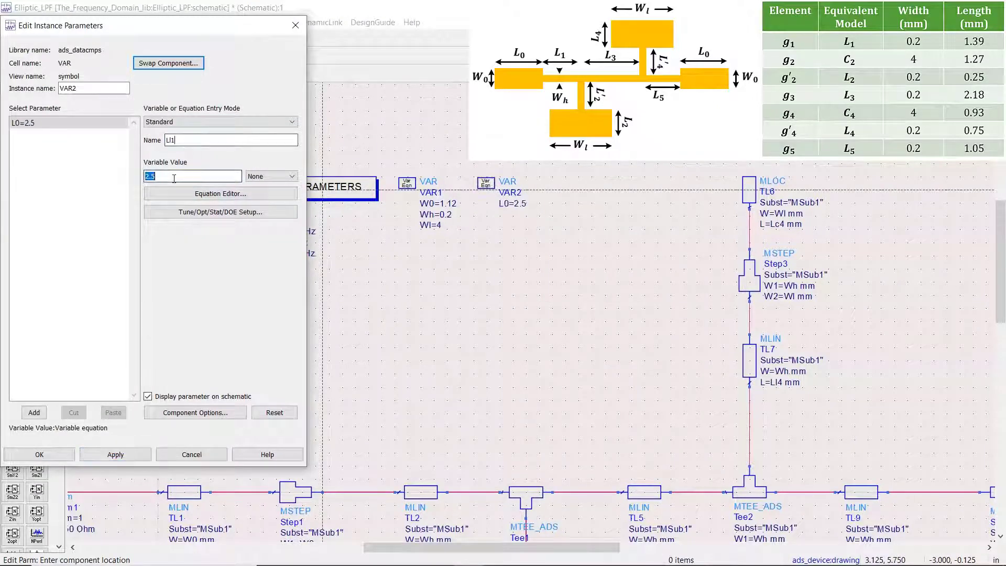
- Fill VAR2 with L0=2.5 and section lengths Ll1–Ll5, Lc2 and Lc4
{"action": "left_click", "coordinate": [33, 412]}
{"action": "type", "text": "0.25"}
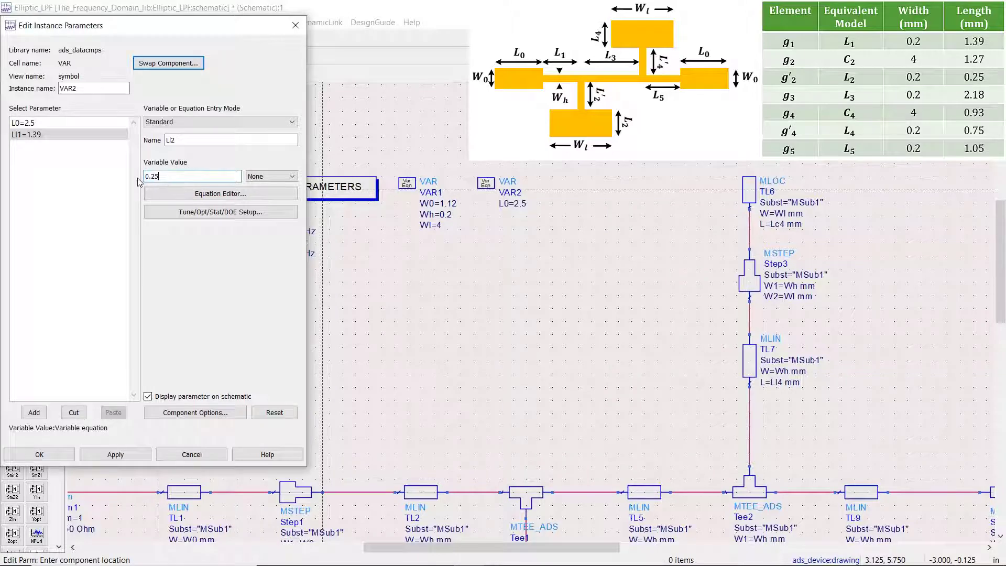
{"action": "left_click", "coordinate": [34, 411]}
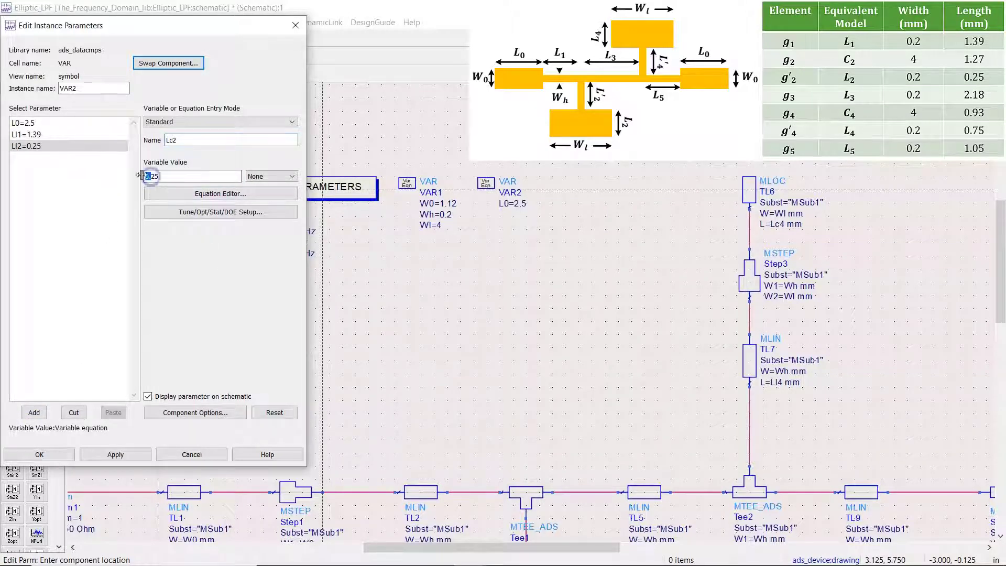
{"action": "left_click", "coordinate": [34, 412]}
{"action": "type", "text": "2.18"}
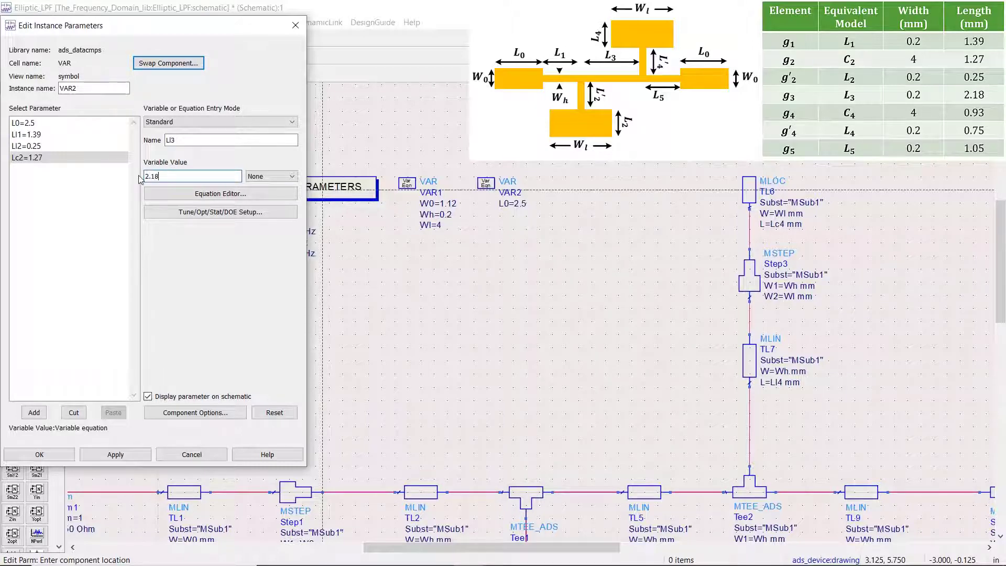
{"action": "left_click", "coordinate": [33, 412]}
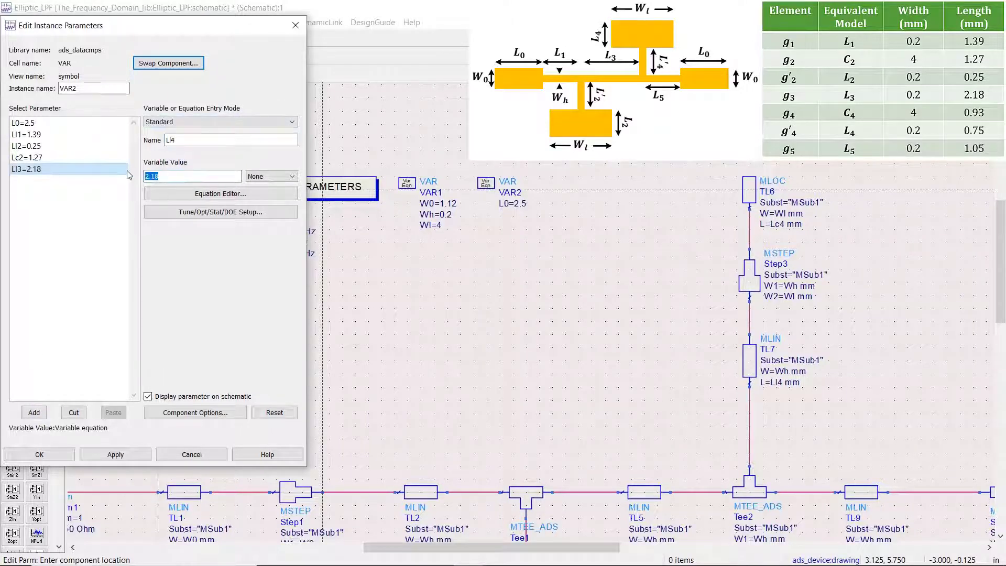
{"action": "left_click", "coordinate": [38, 180]}
{"action": "type", "text": "1.05"}
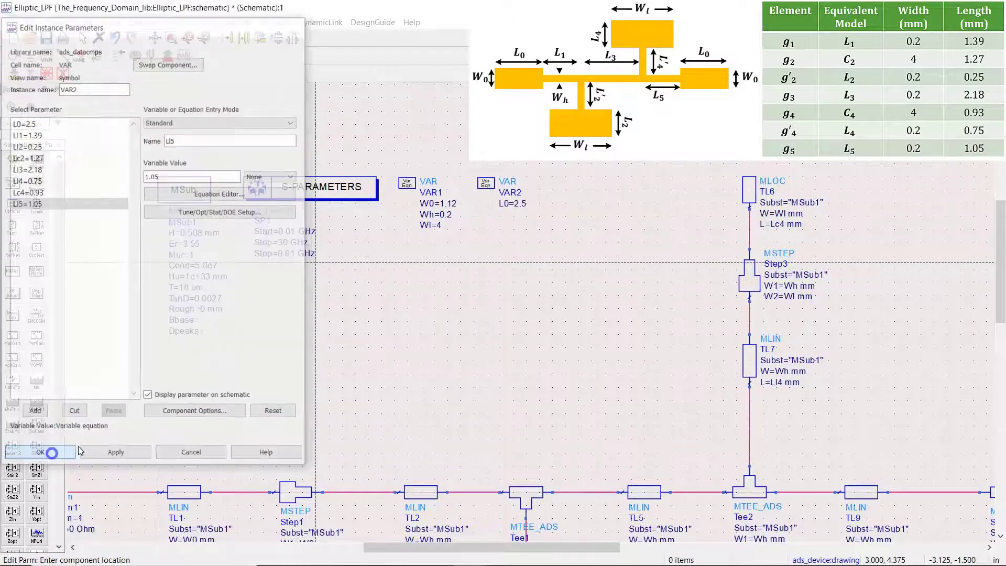
{"action": "left_click", "coordinate": [40, 452]}
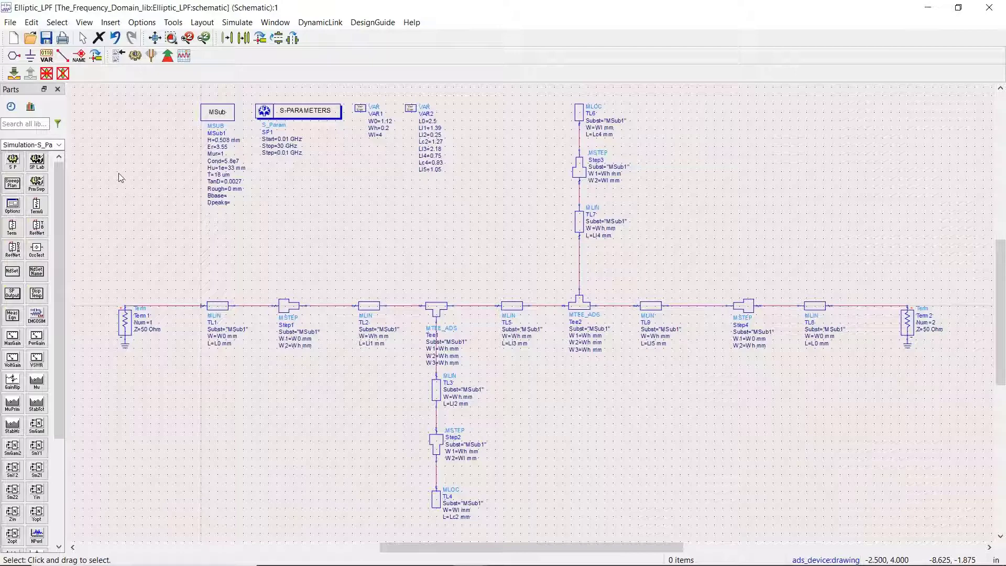
{"action": "mouse_move", "coordinate": [137, 159]}
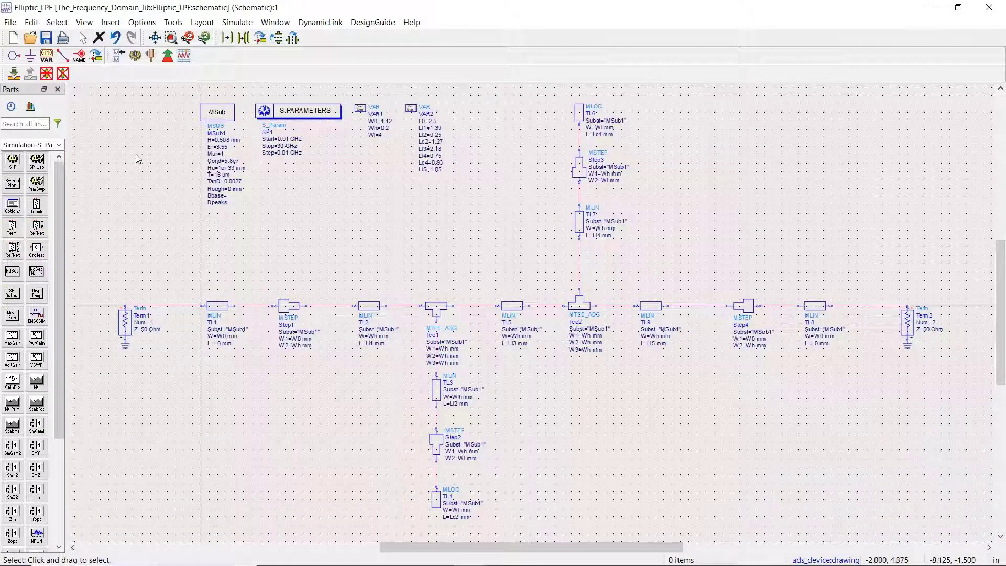
{"action": "mouse_move", "coordinate": [156, 124]}
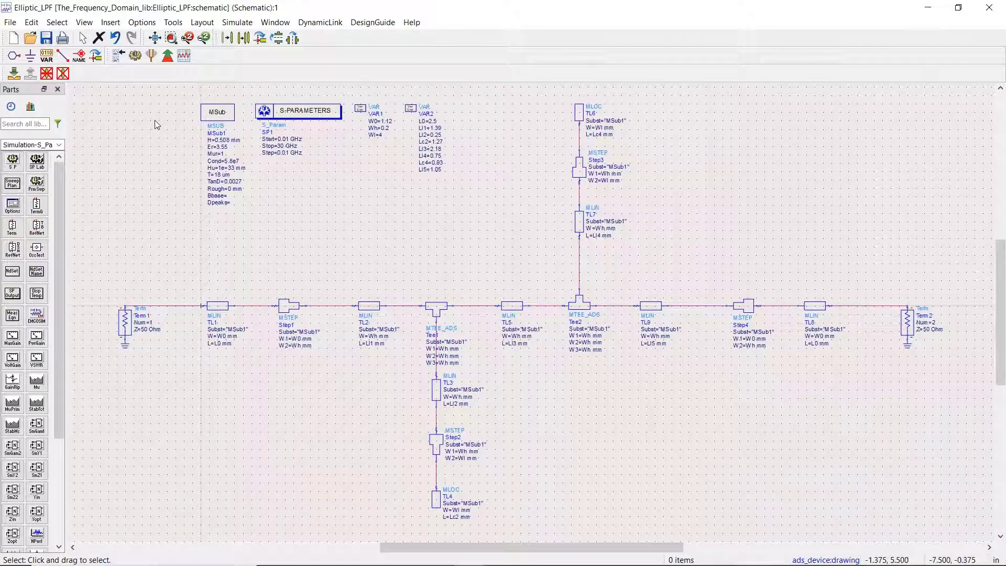
{"action": "mouse_move", "coordinate": [169, 112]}
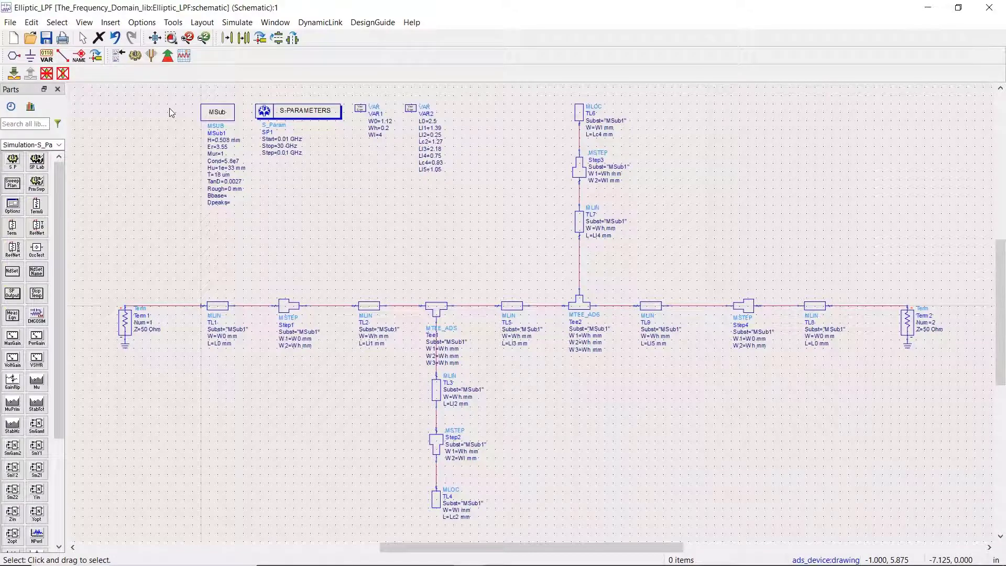
- Generate the layout syncing the entire design, producing 15 items
{"action": "left_click", "coordinate": [201, 22]}
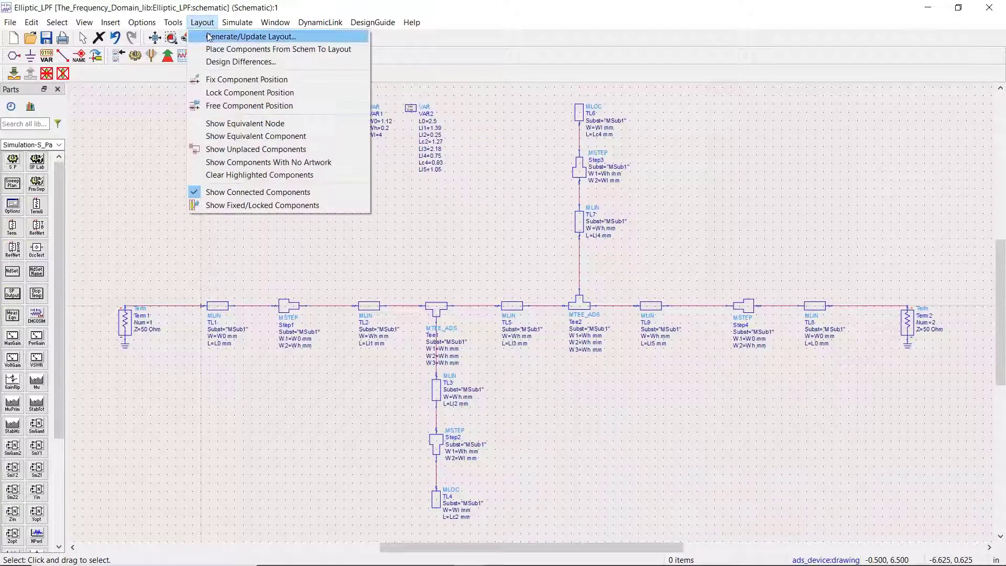
{"action": "left_click", "coordinate": [251, 36]}
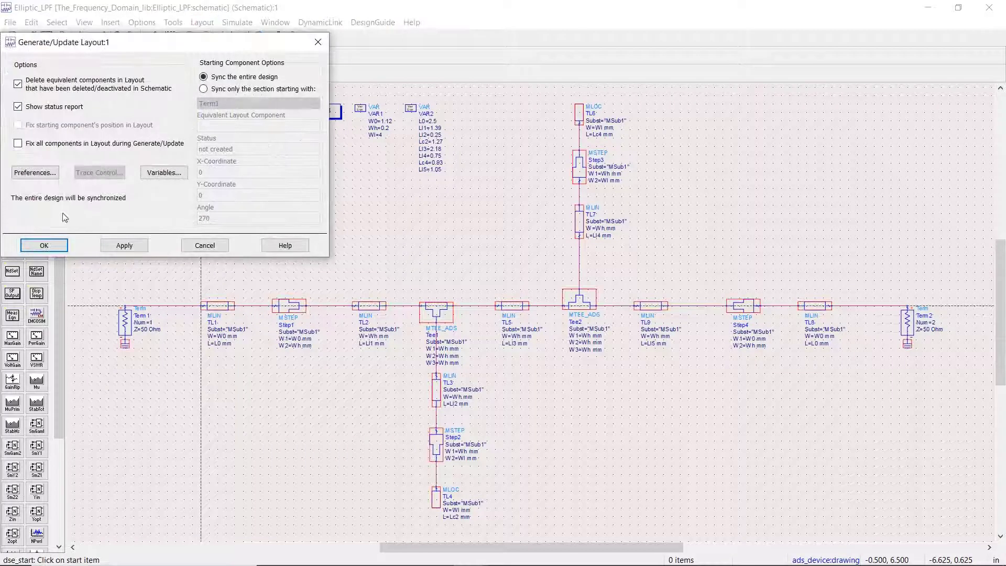
{"action": "left_click", "coordinate": [43, 245]}
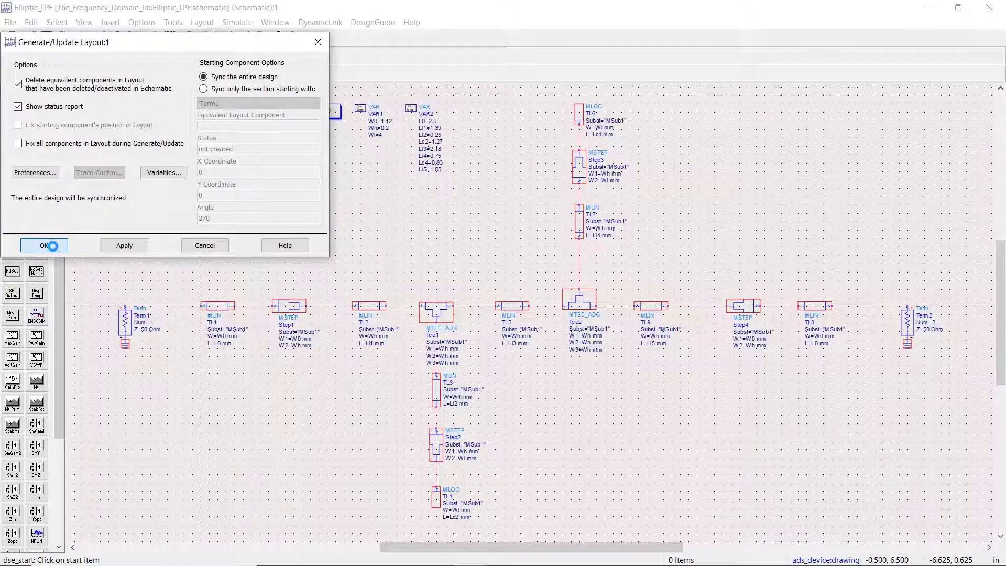
{"action": "left_click", "coordinate": [43, 245]}
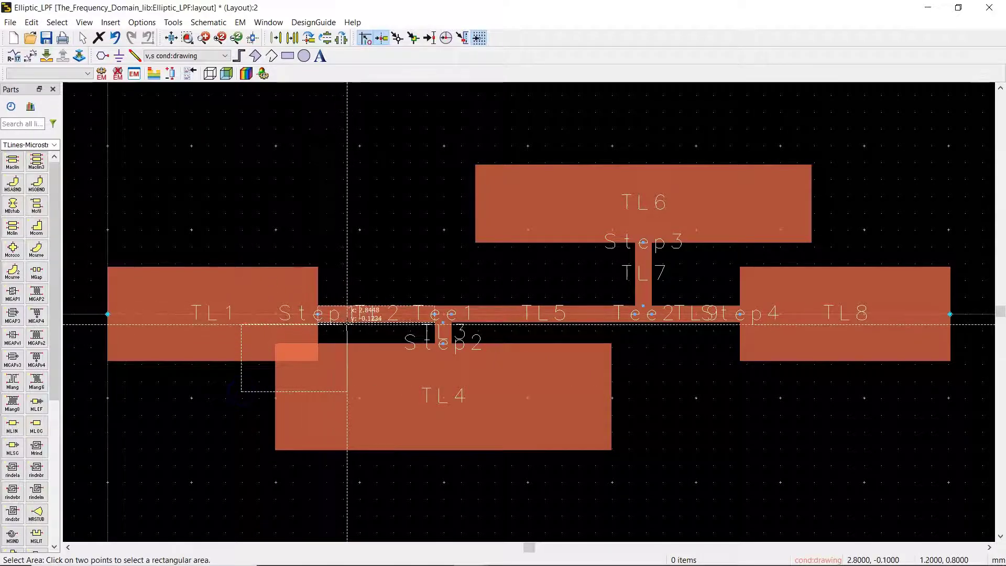
{"action": "mouse_move", "coordinate": [347, 315]}
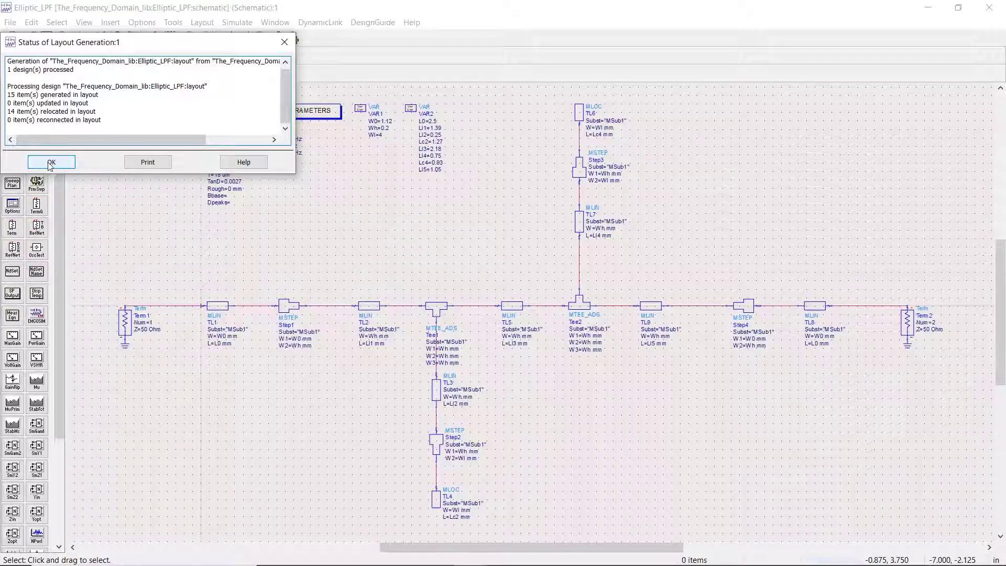
{"action": "left_click", "coordinate": [51, 162]}
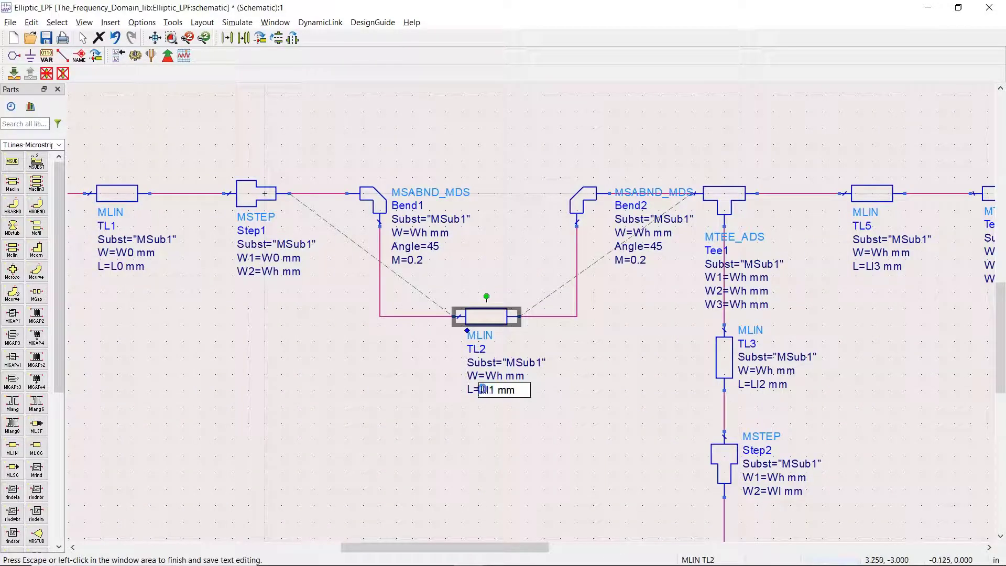
- Route TL2 and TL9 through MSABND_MDS 45° bends and set TL2's length to (Ll1-Wh)
{"action": "type", "text": "(Ll1-Wh)"}
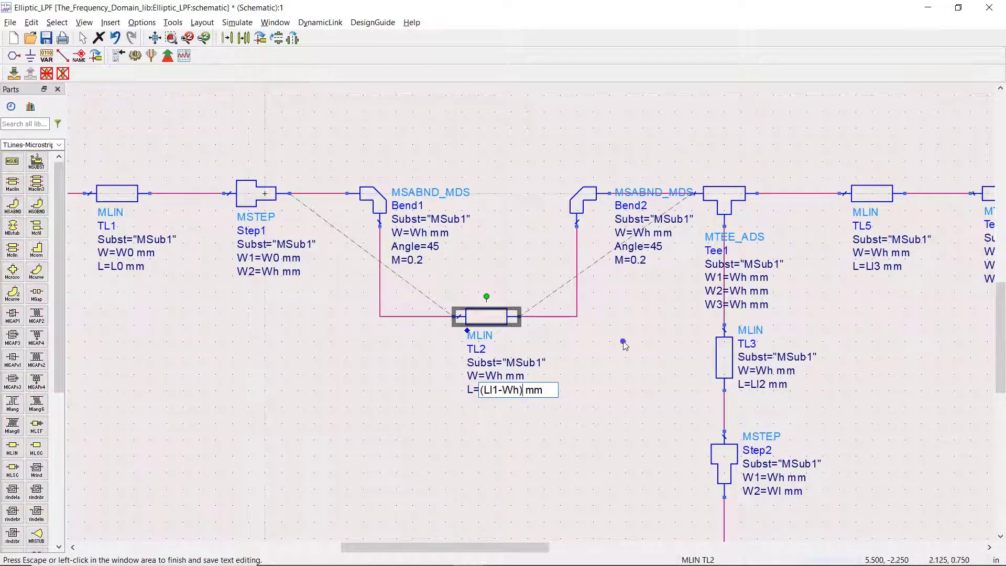
{"action": "left_click", "coordinate": [201, 22]}
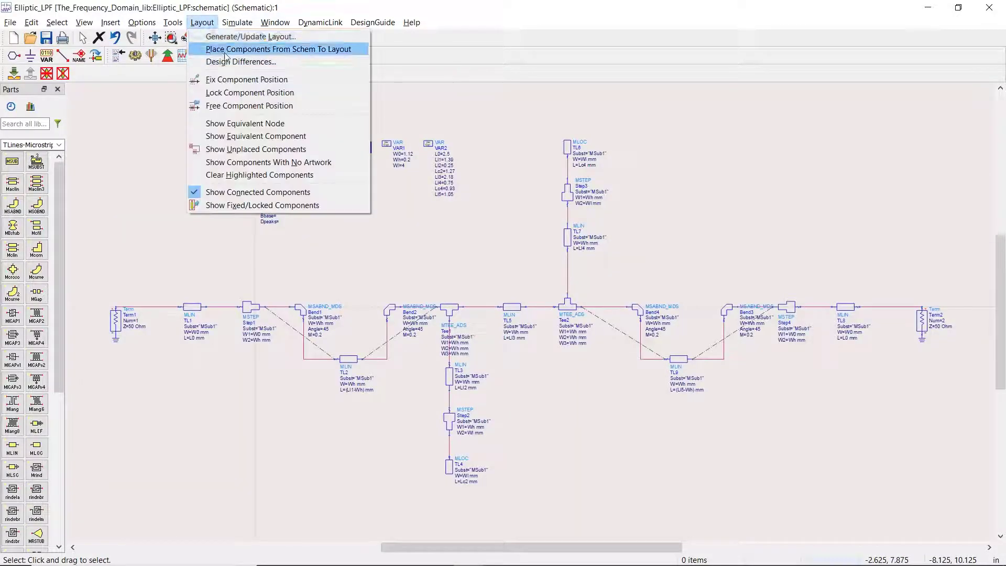
- Place the schematic components, including the new bends, into the layout and save
{"action": "left_click", "coordinate": [281, 48]}
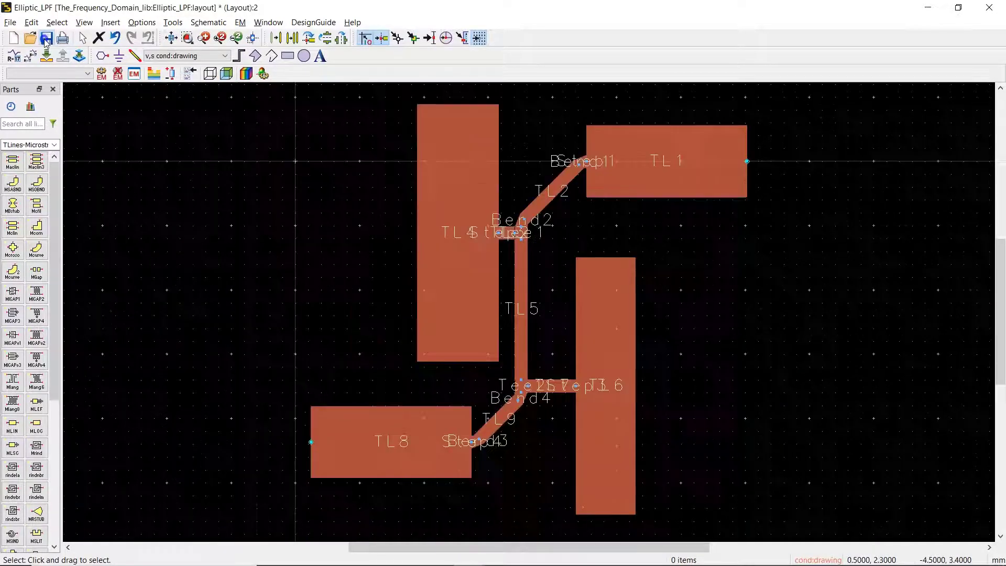
{"action": "left_click", "coordinate": [45, 38]}
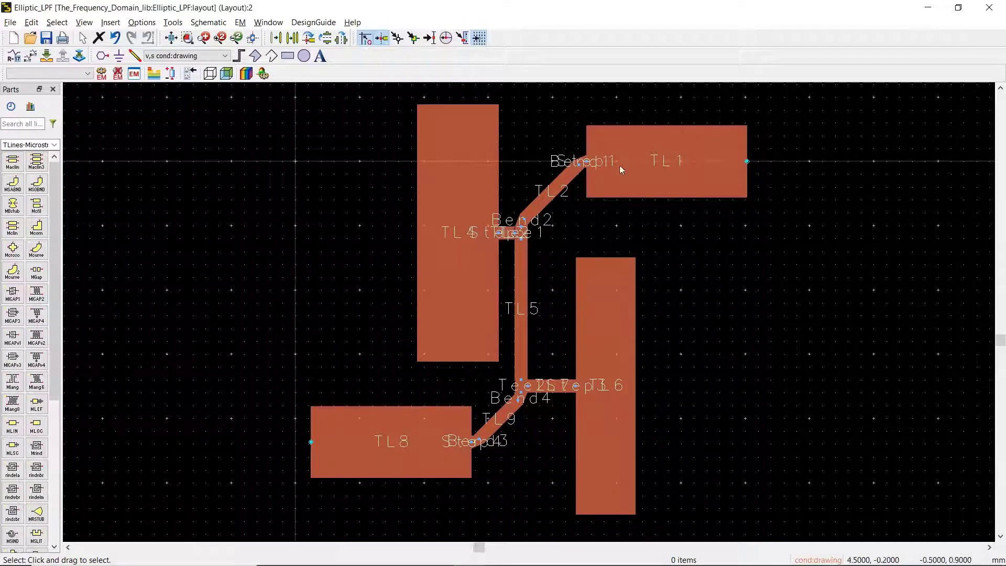
{"action": "mouse_move", "coordinate": [692, 355]}
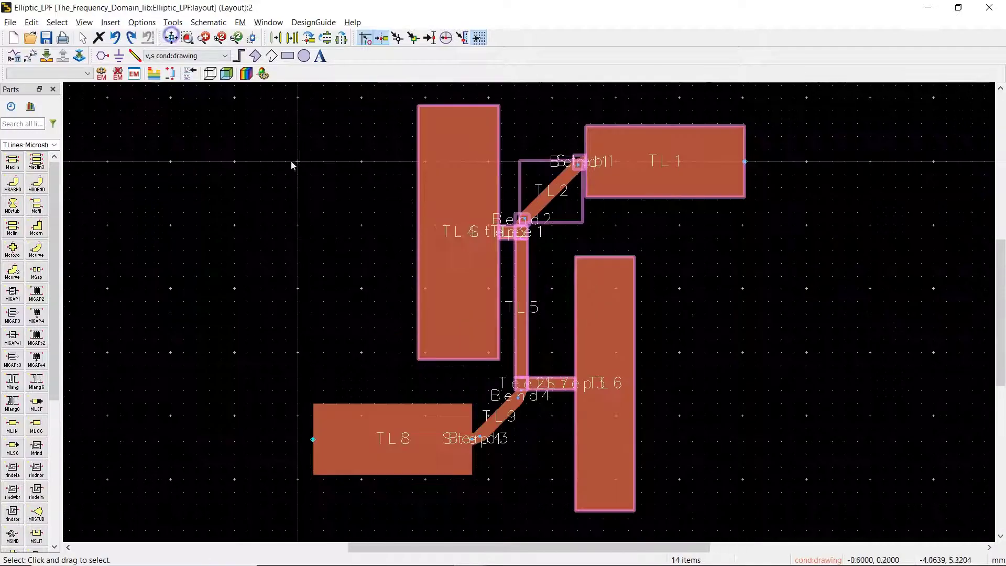
- Move and rotate the layout pieces into a connected arrangement, then return to the schematic
{"action": "left_click", "coordinate": [381, 123]}
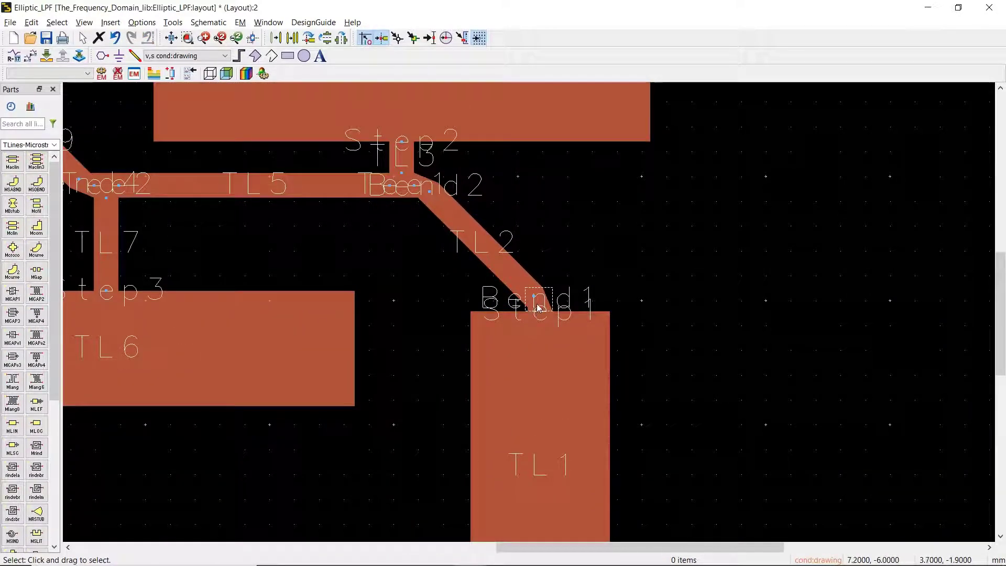
{"action": "left_click", "coordinate": [539, 299]}
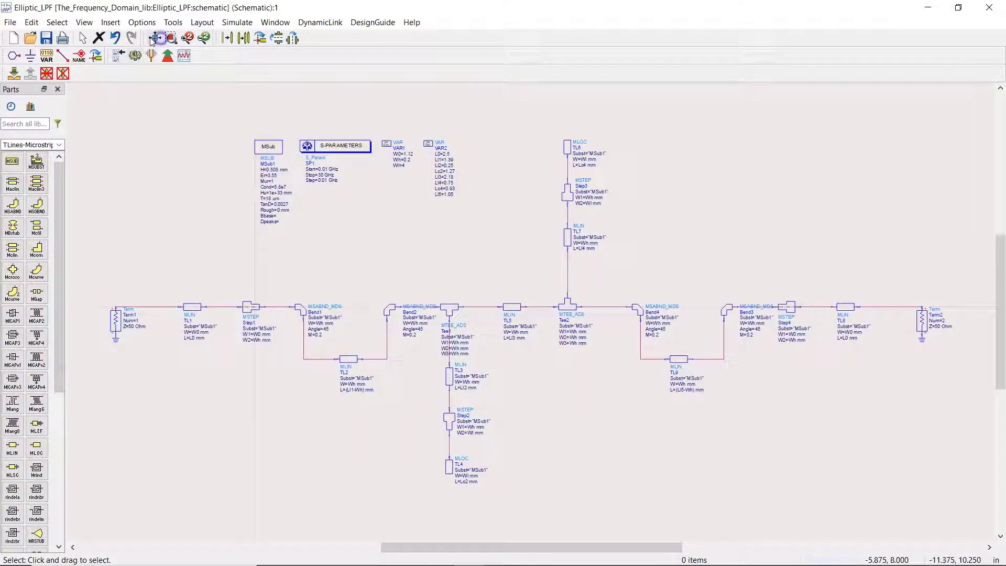
{"action": "mouse_move", "coordinate": [135, 55]}
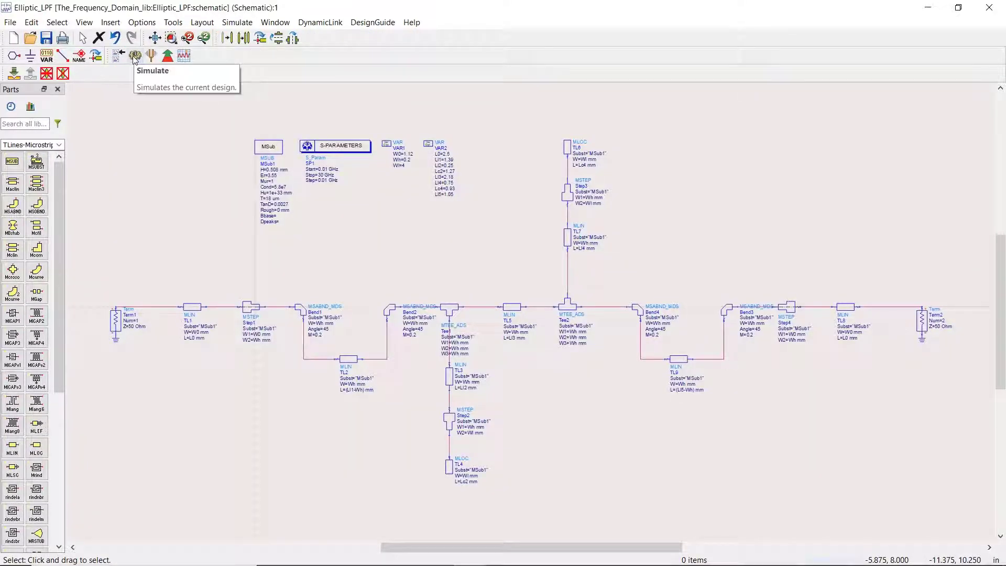
- Simulate and plot dB of S(1,1)–S(2,2), with marker m1 at 9.37 GHz (−3.05 dB)
{"action": "left_click", "coordinate": [135, 55]}
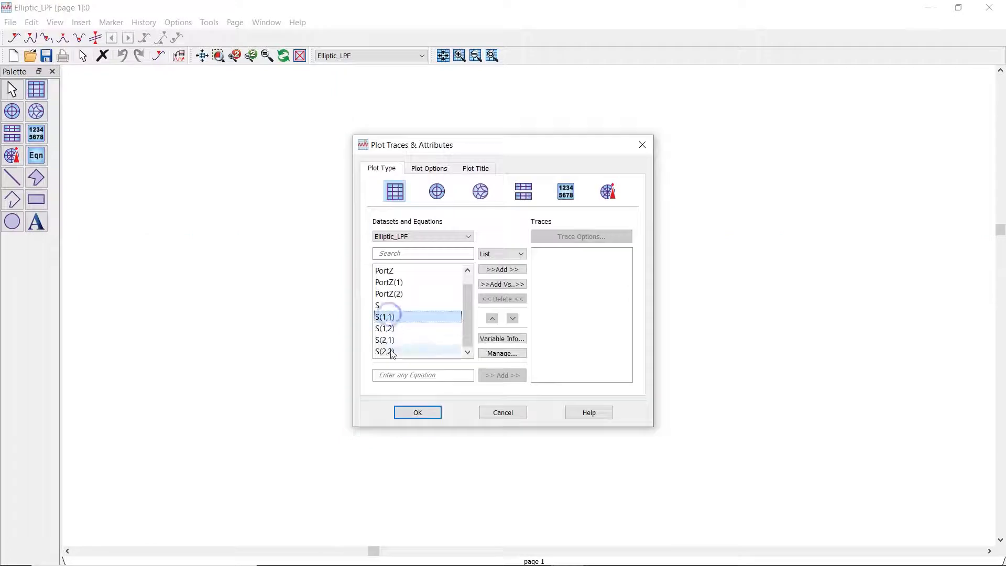
{"action": "left_click", "coordinate": [501, 269]}
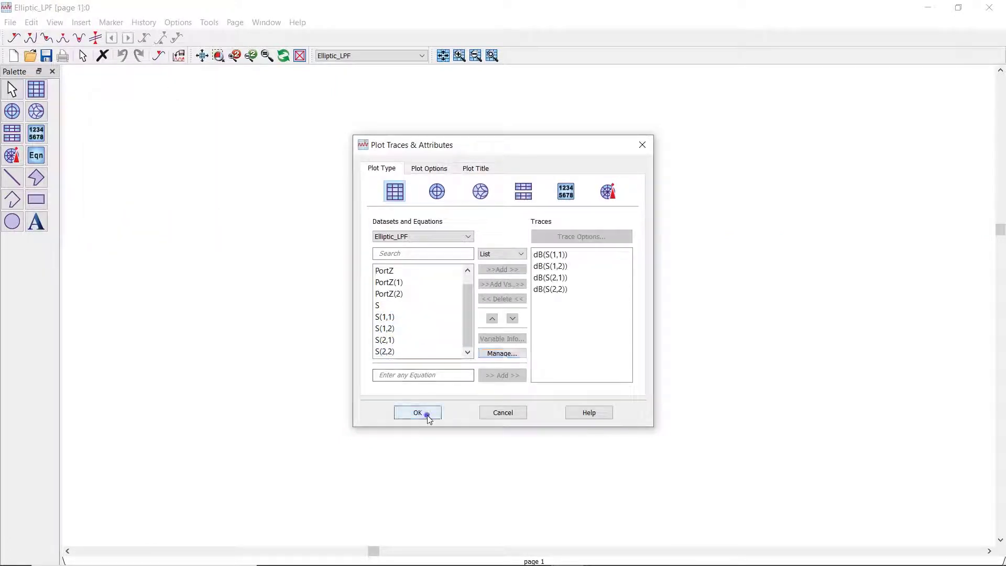
{"action": "left_click", "coordinate": [418, 412]}
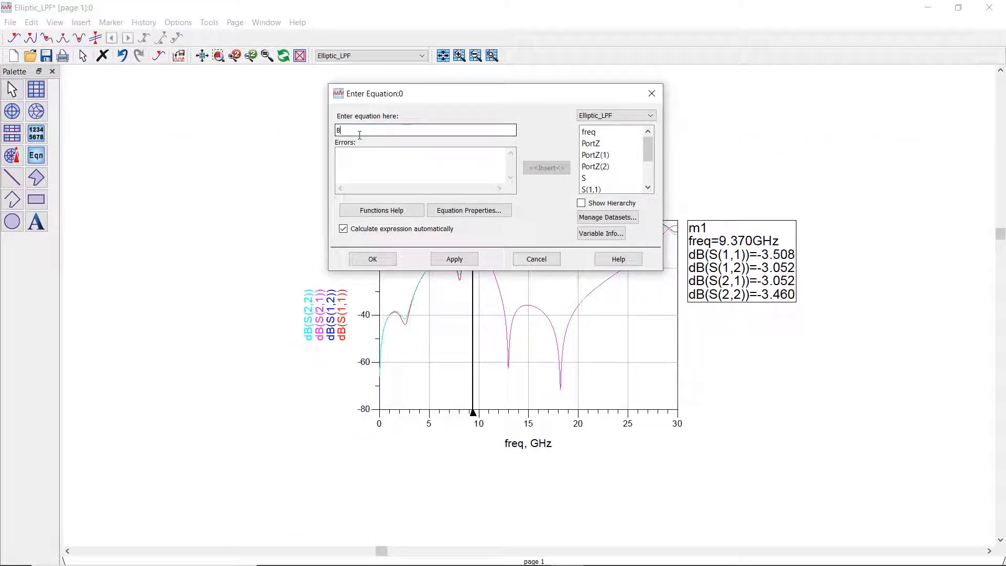
- Enter the equation BW_3dB = bandwidth_func(dB(S21), 3) and confirm it
{"action": "type", "text": "W_3dB=bandwidth_fu"}
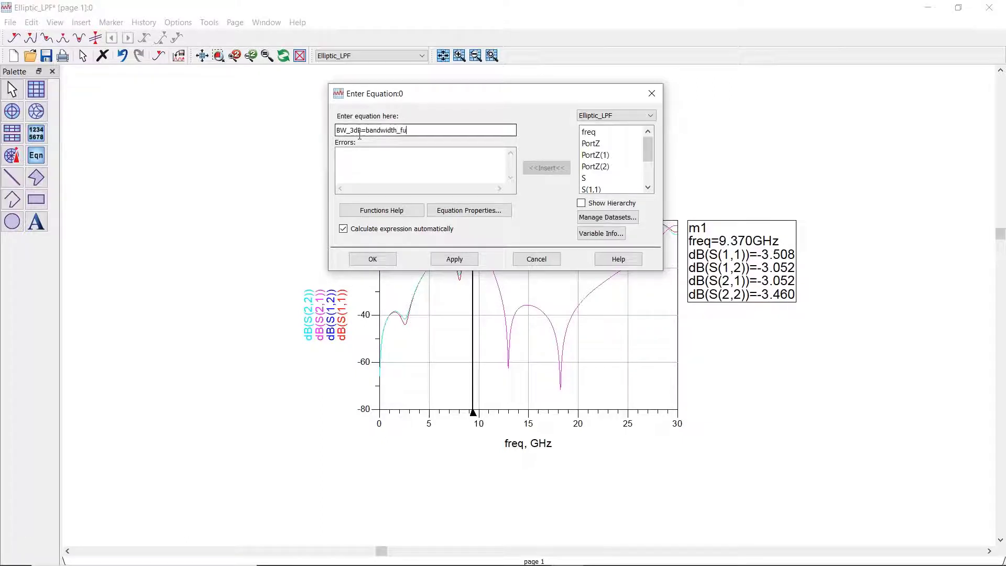
{"action": "type", "text": "nc()"}
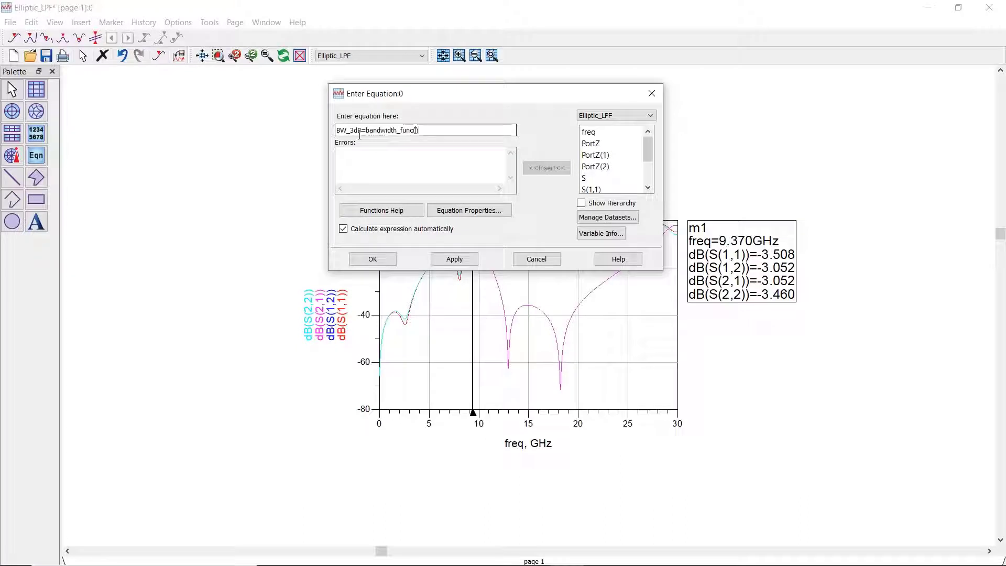
{"action": "type", "text": "db(S"}
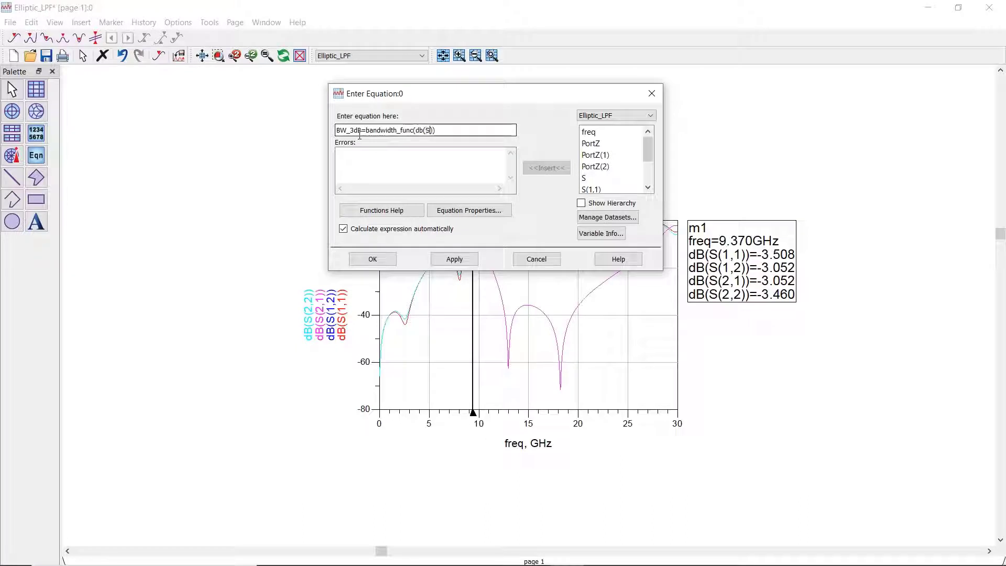
{"action": "type", "text": "21"}
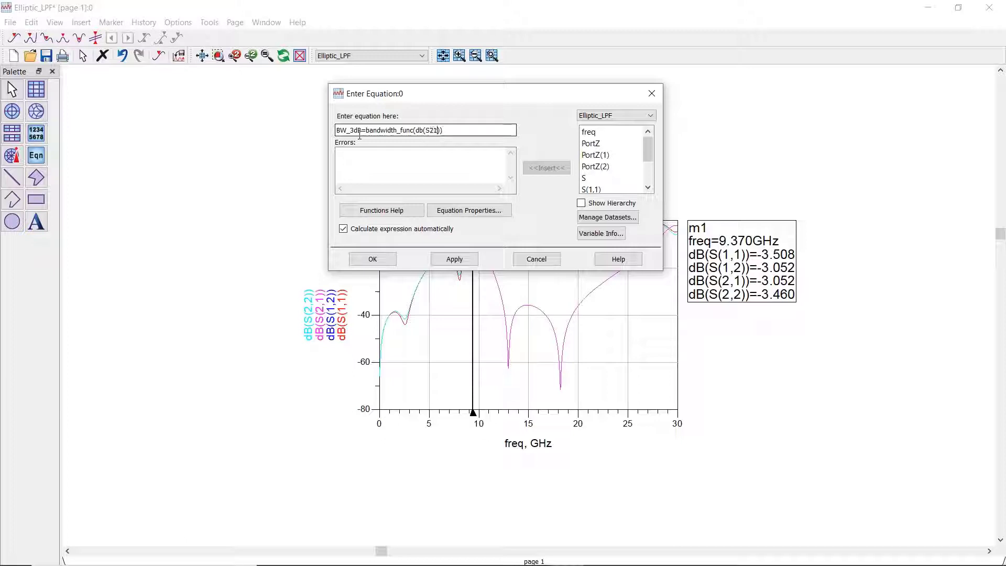
{"action": "type", "text": ",3"}
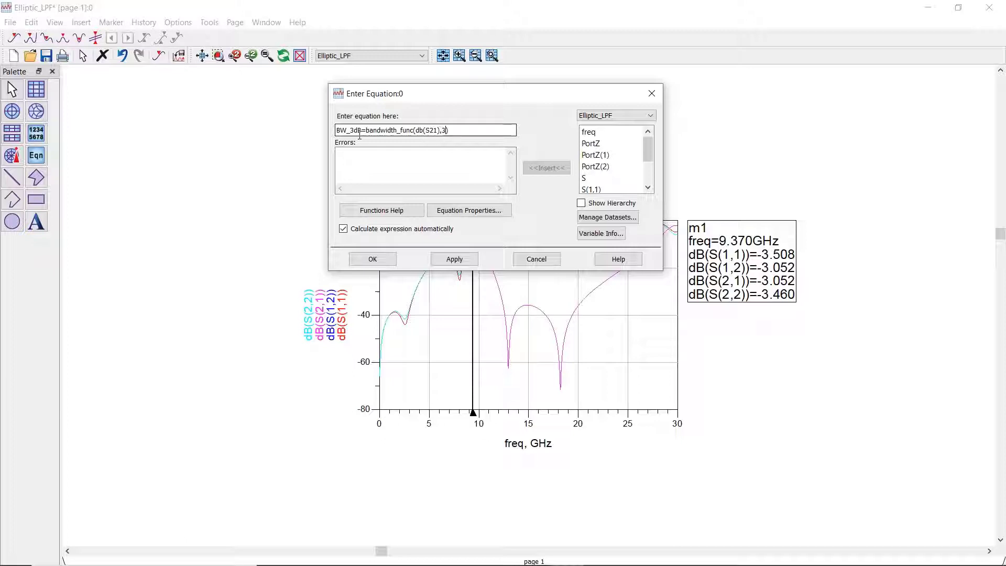
{"action": "left_click", "coordinate": [372, 258]}
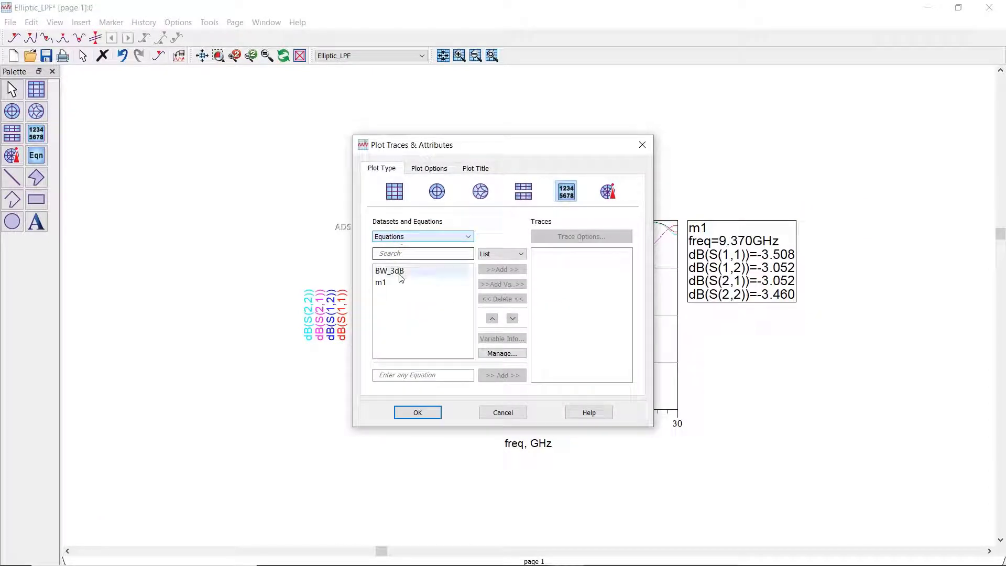
- List BW_3dB in the data display, formatted in engineering notation
{"action": "left_click", "coordinate": [417, 412]}
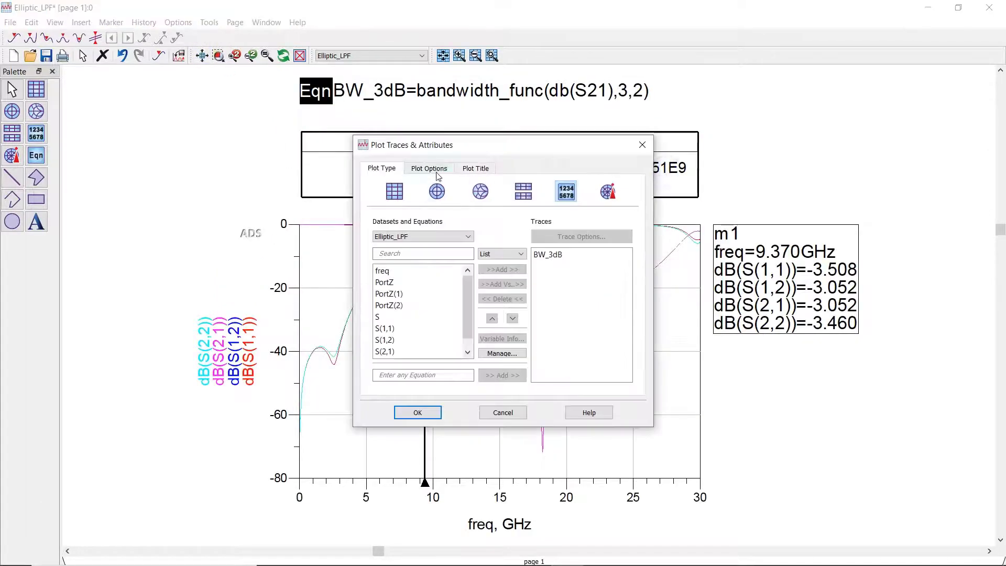
{"action": "left_click", "coordinate": [429, 169]}
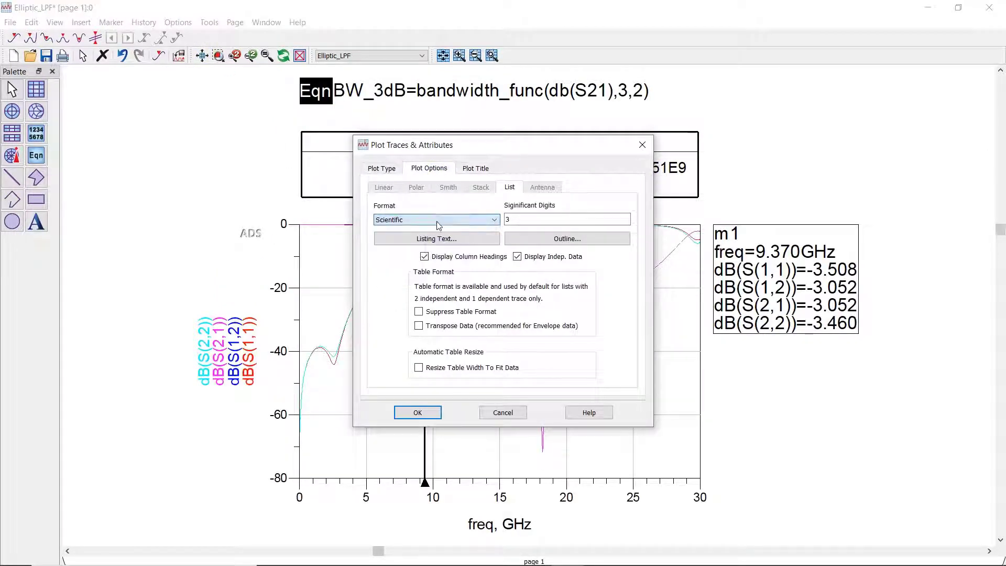
{"action": "left_click", "coordinate": [437, 220]}
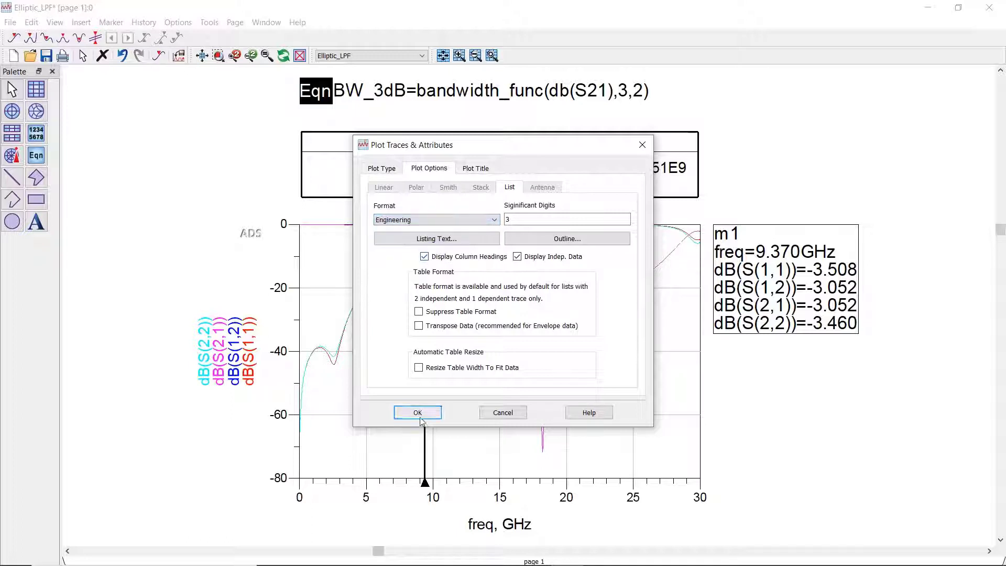
{"action": "left_click", "coordinate": [417, 412]}
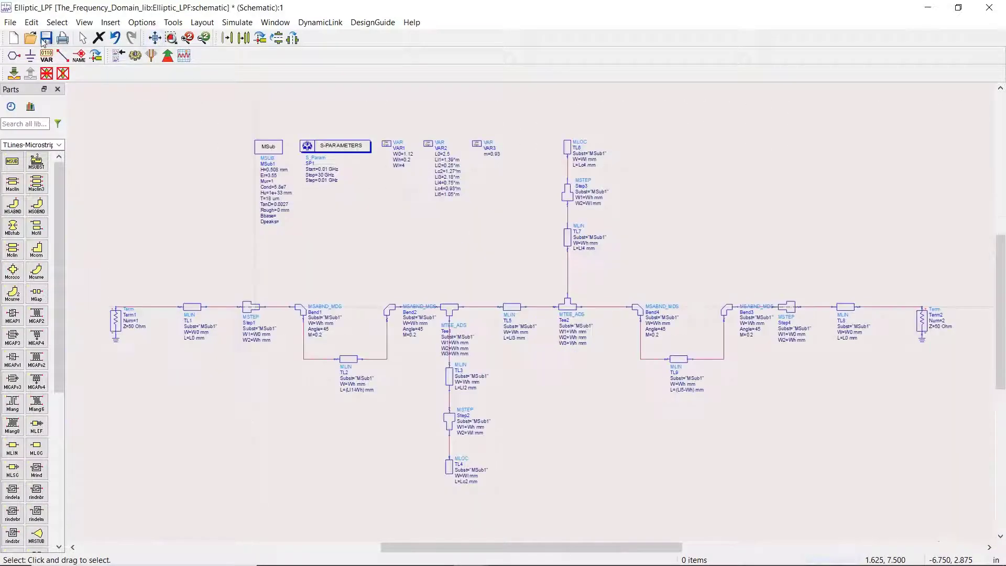
- Rerun the Elliptic_LPF S-parameter simulation with lengths scaled by m=0.93
{"action": "left_click", "coordinate": [135, 55]}
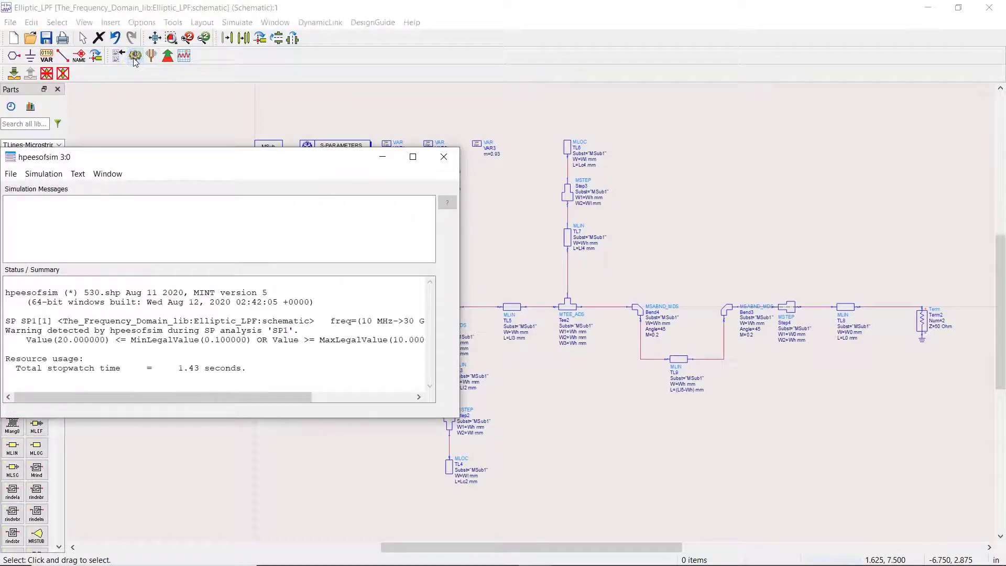